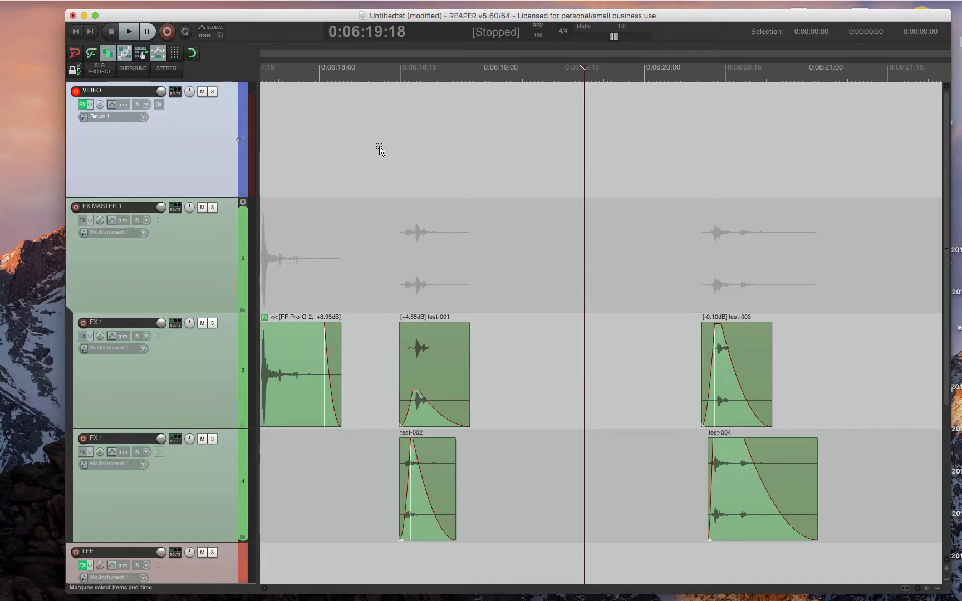
pyautogui.moveTo(438, 150)
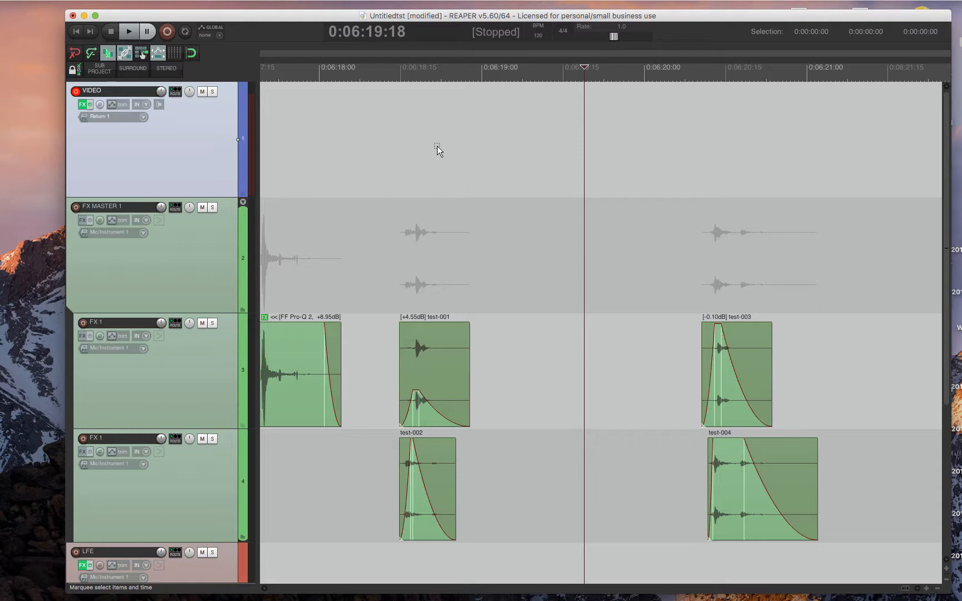
pyautogui.moveTo(503, 116)
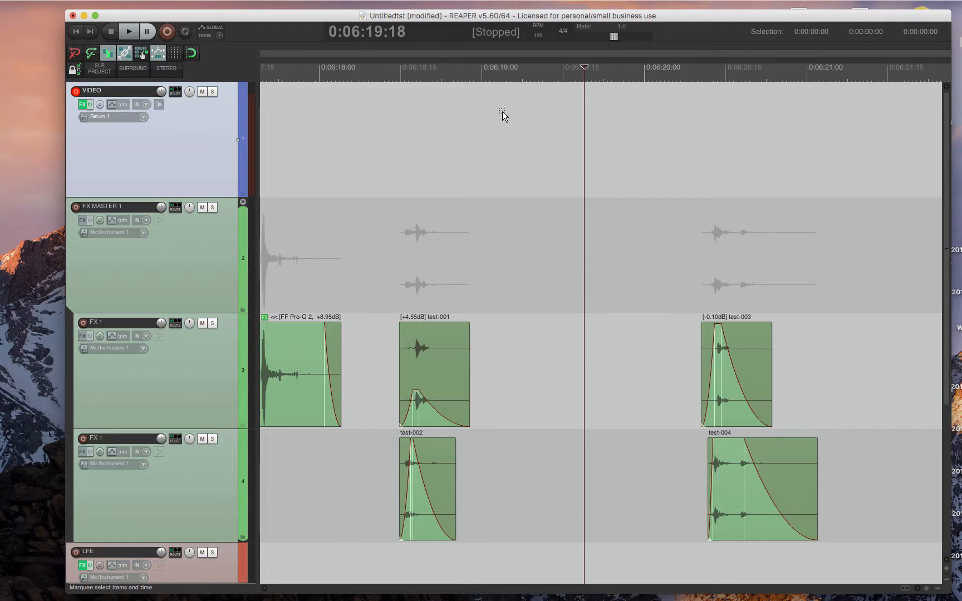
pyautogui.moveTo(493, 117)
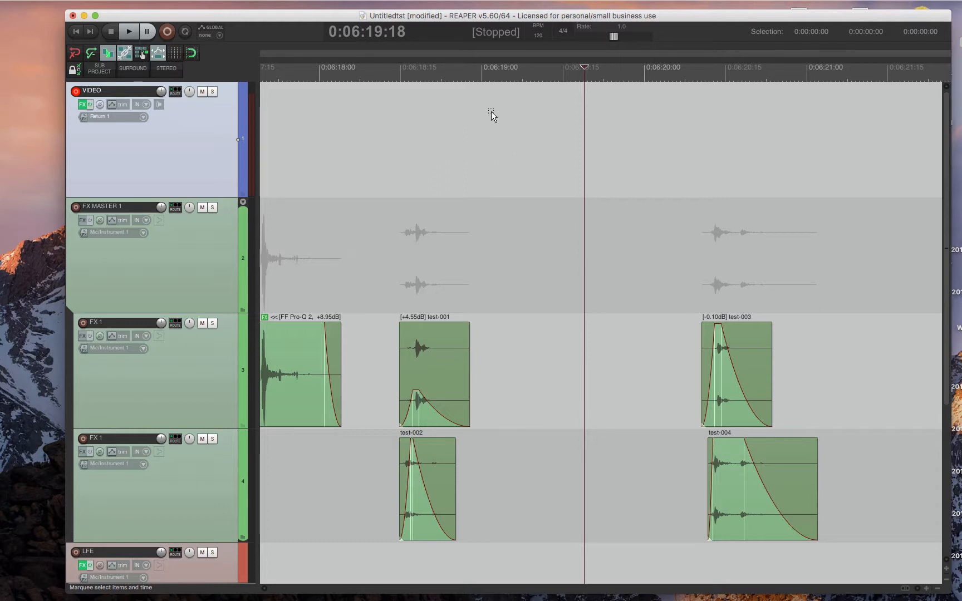
pyautogui.moveTo(480, 112)
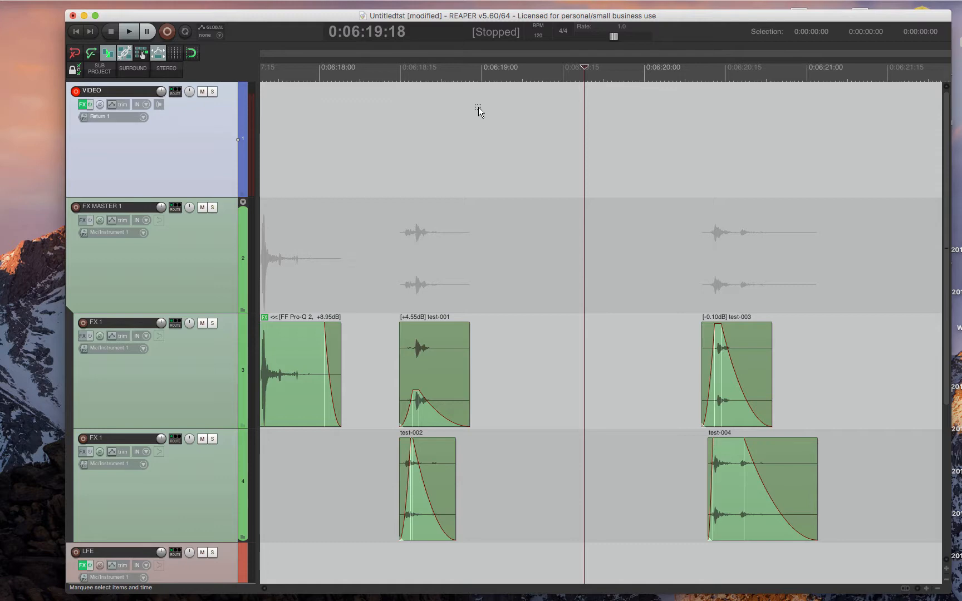
pyautogui.moveTo(472, 113)
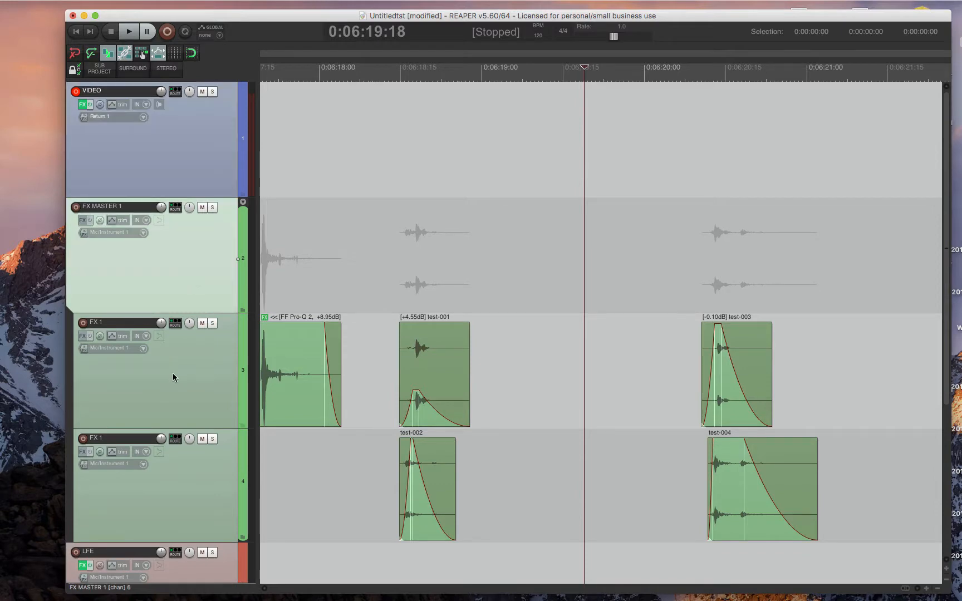
pyautogui.moveTo(181, 254)
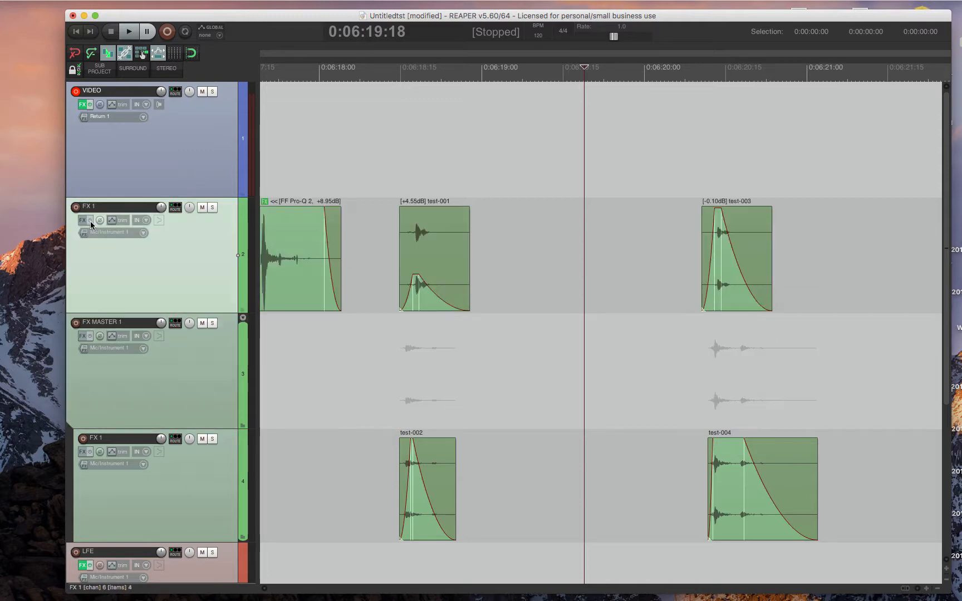
pyautogui.moveTo(183, 363)
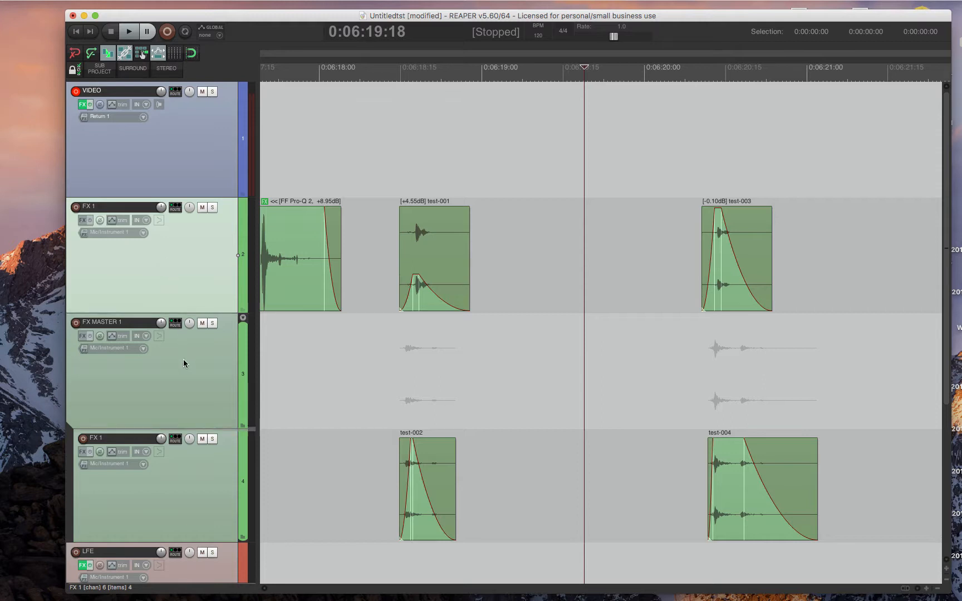
pyautogui.moveTo(193, 401)
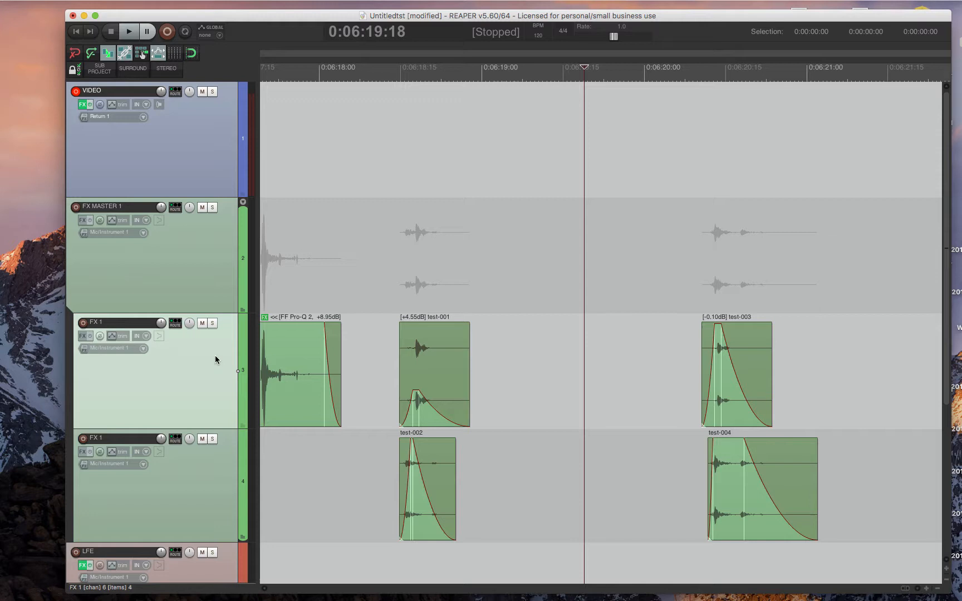
pyautogui.moveTo(175, 244)
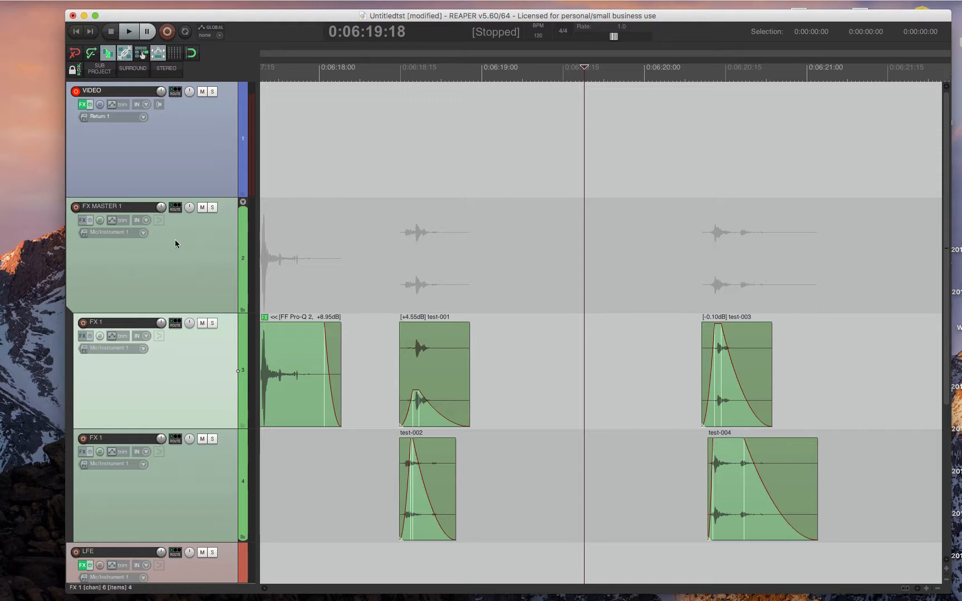
# - Select the FX MASTER 1 bus, view LFE track effects, then open VIDEO's Surround Pan plugin
pyautogui.click(175, 258)
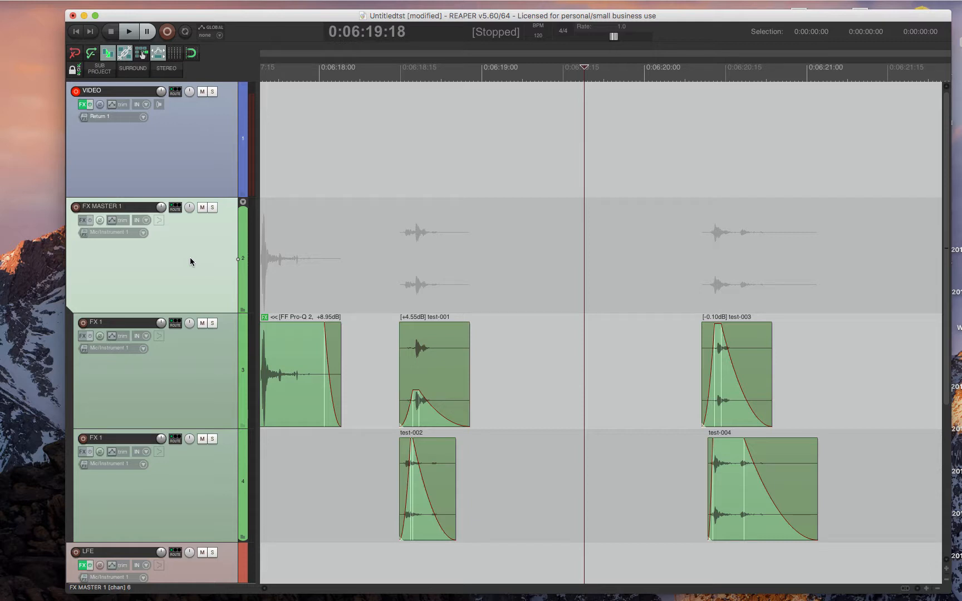
pyautogui.scroll(-3)
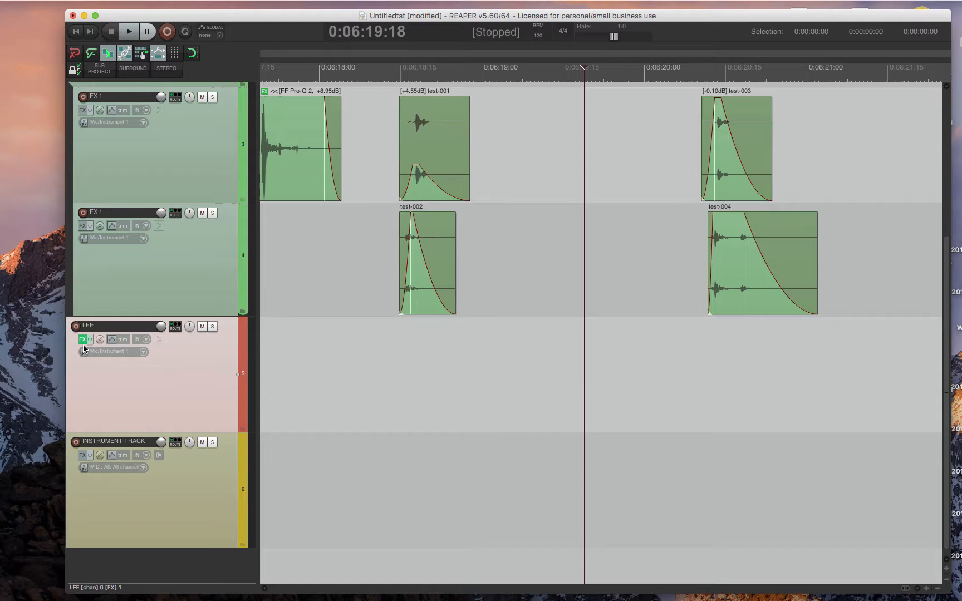
pyautogui.click(83, 339)
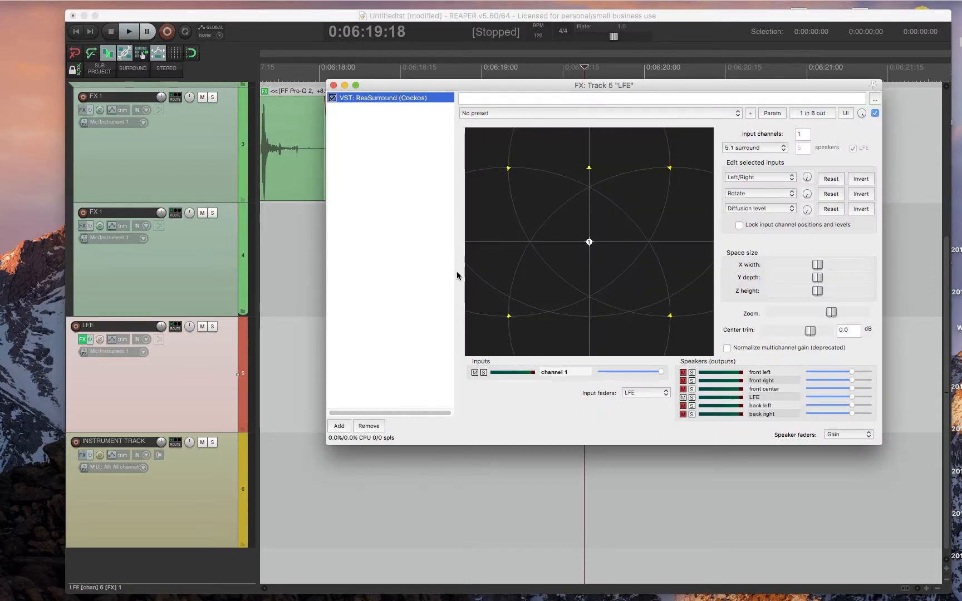
pyautogui.moveTo(589, 262)
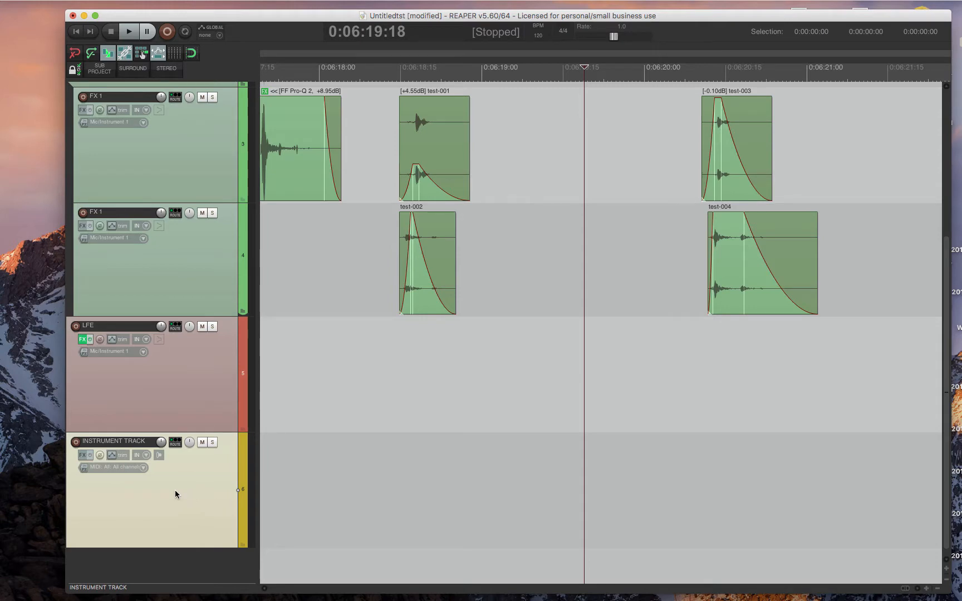
pyautogui.moveTo(161, 359)
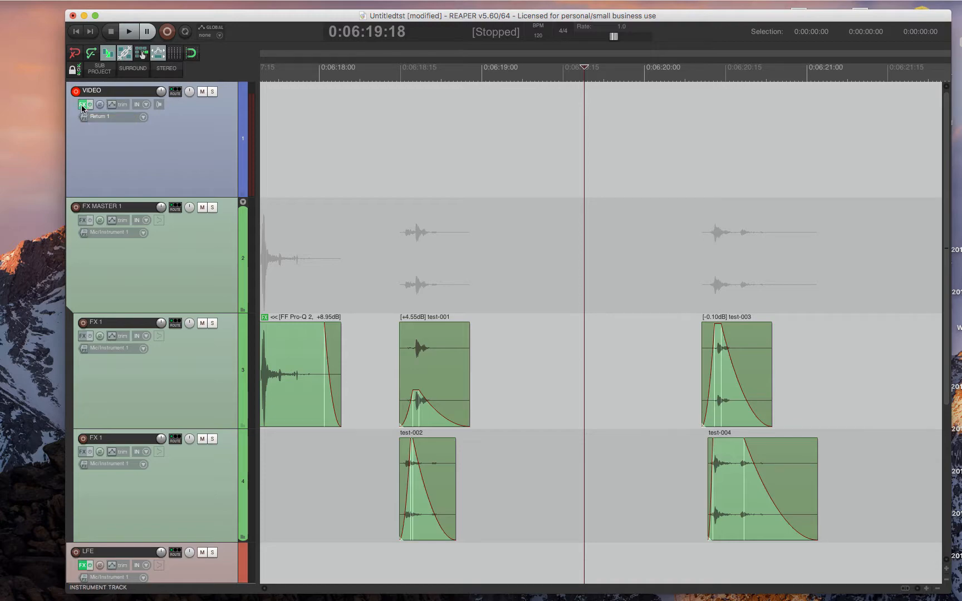
pyautogui.click(83, 104)
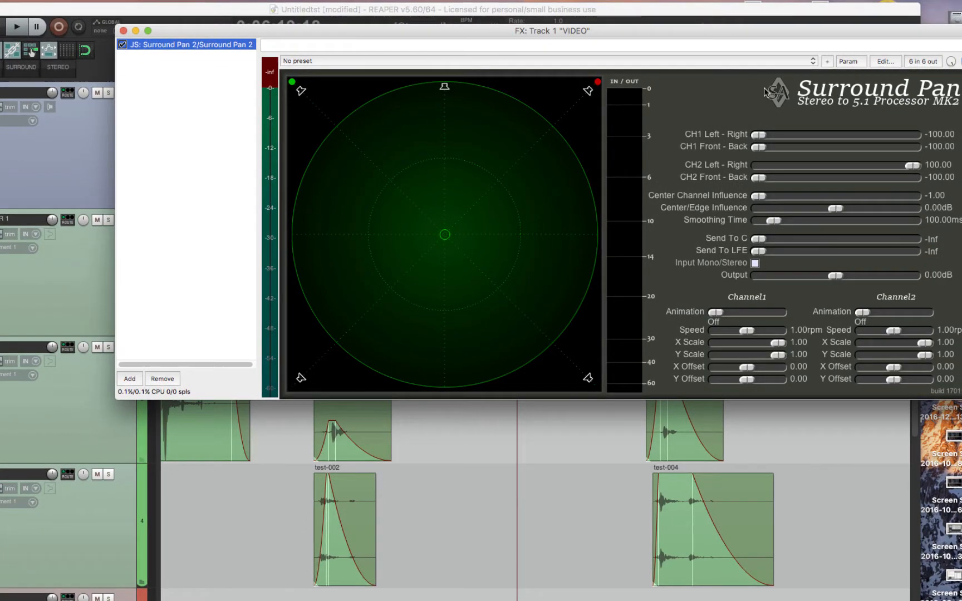
pyautogui.moveTo(690, 197)
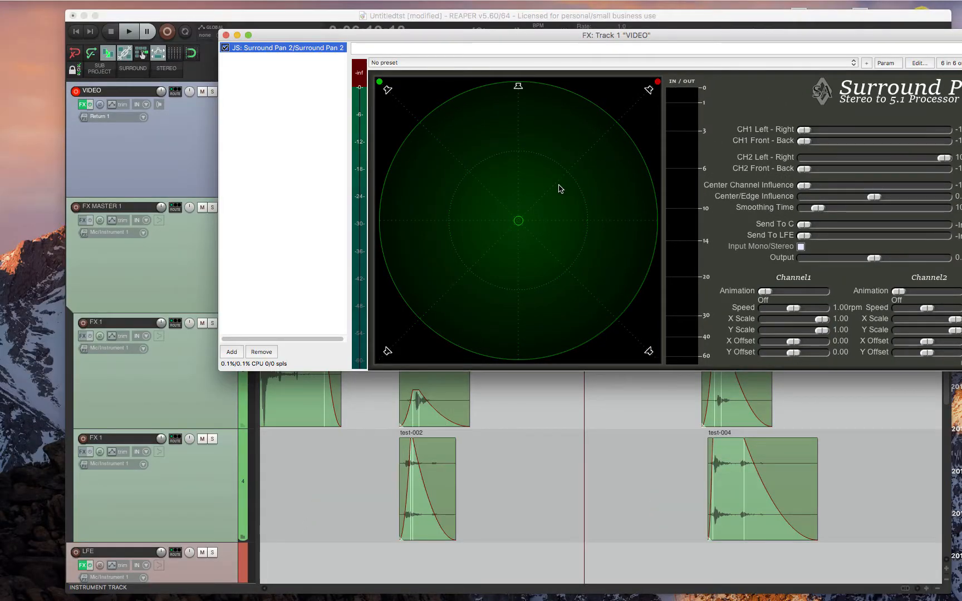
pyautogui.moveTo(434, 148)
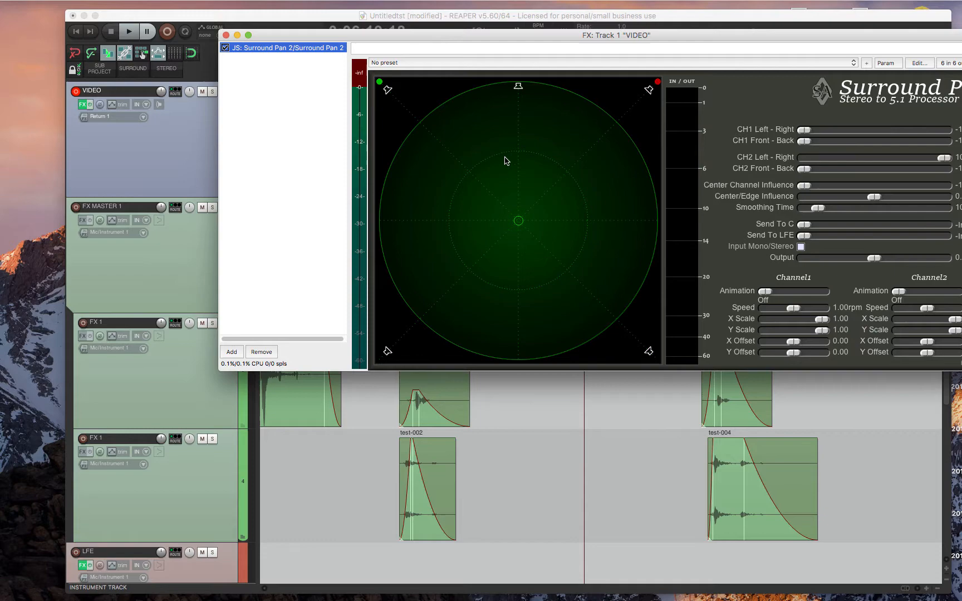
pyautogui.moveTo(439, 215)
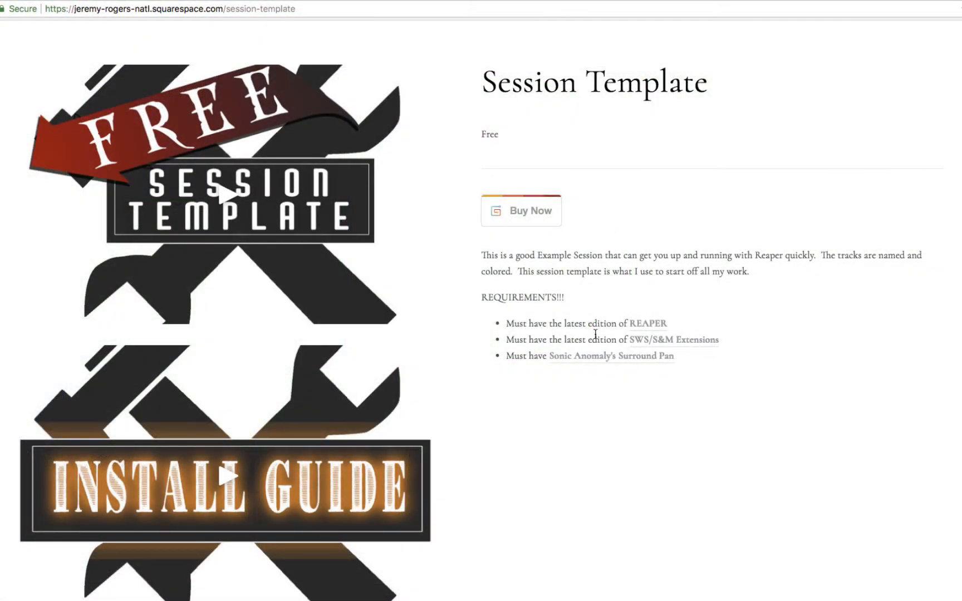
pyautogui.moveTo(588, 362)
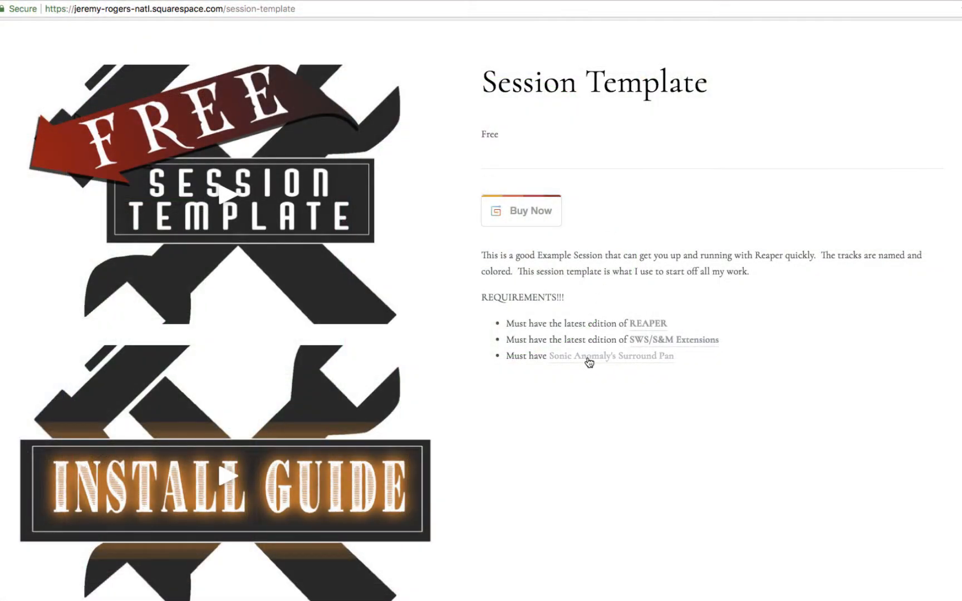
# - Follow the 'Sonic Anomaly's Surround Pan' requirement link to the Sonic Anomaly plugins site
pyautogui.click(611, 356)
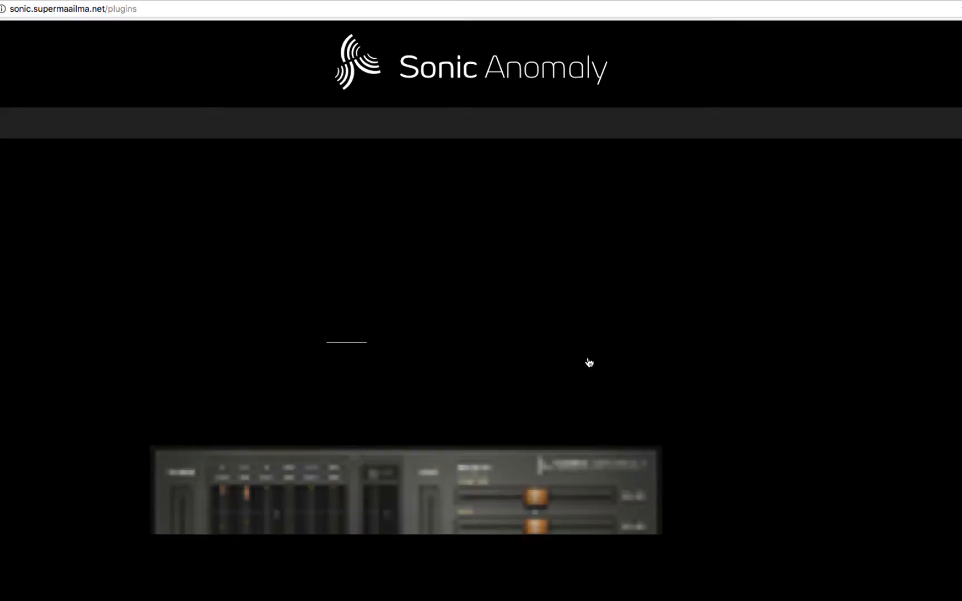